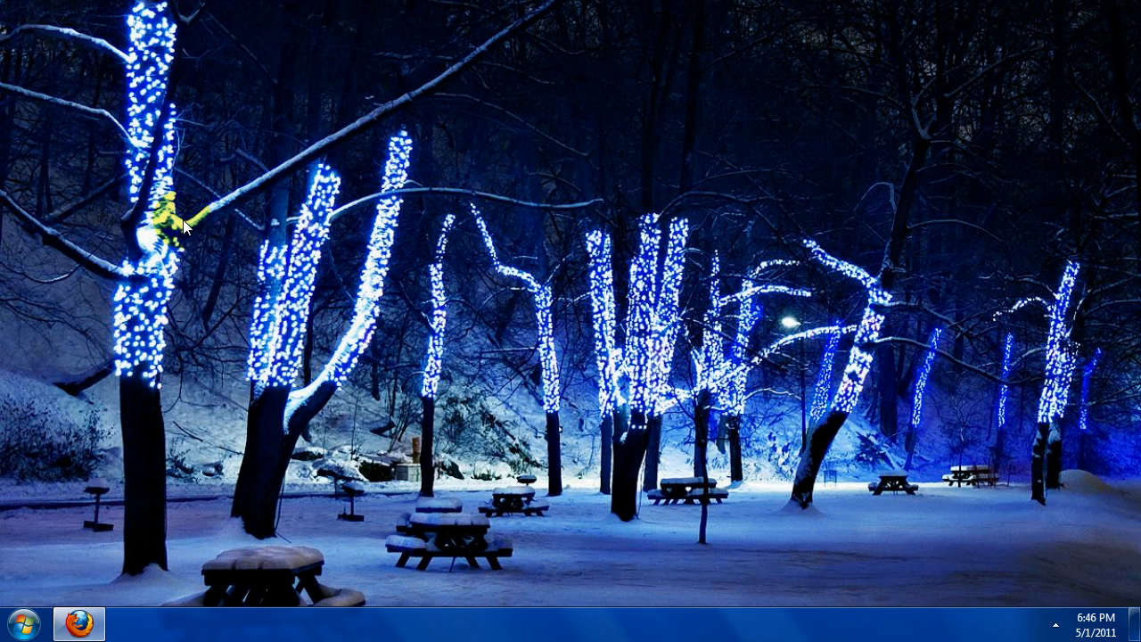
{"action": "mouse_move", "coordinate": [162, 225]}
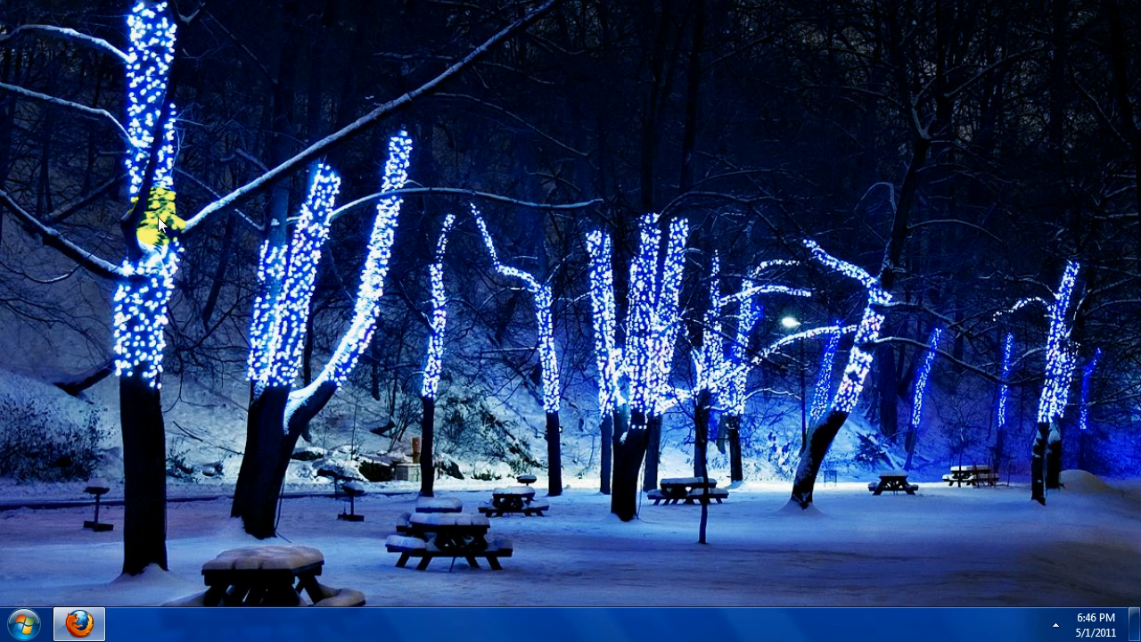
{"action": "mouse_move", "coordinate": [207, 241]}
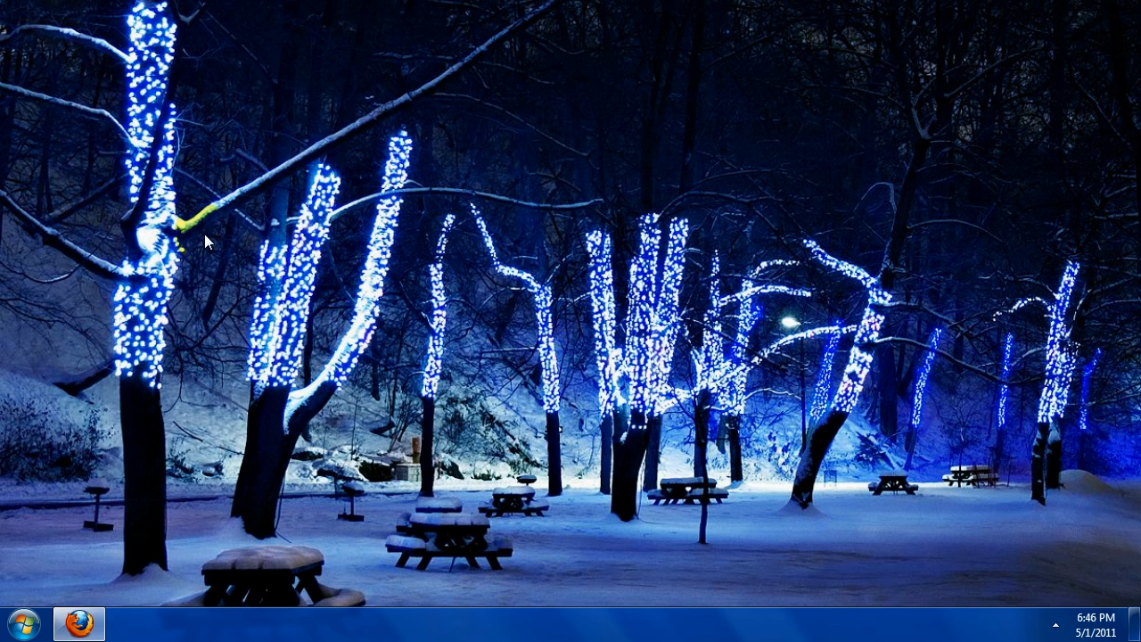
{"action": "mouse_move", "coordinate": [196, 236]}
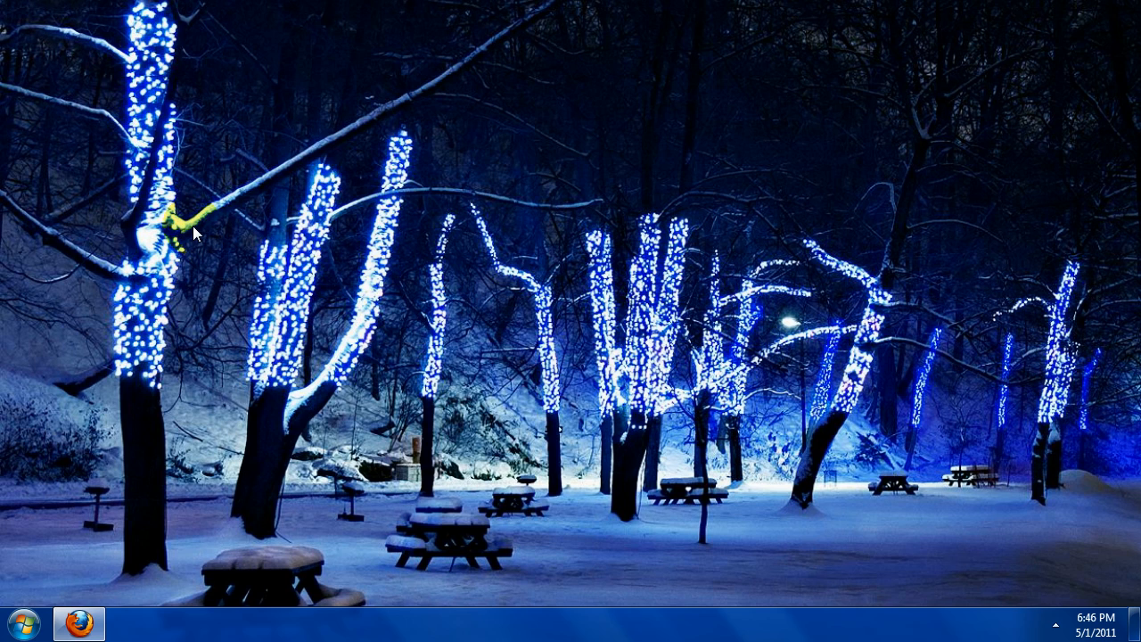
{"action": "mouse_move", "coordinate": [177, 175]}
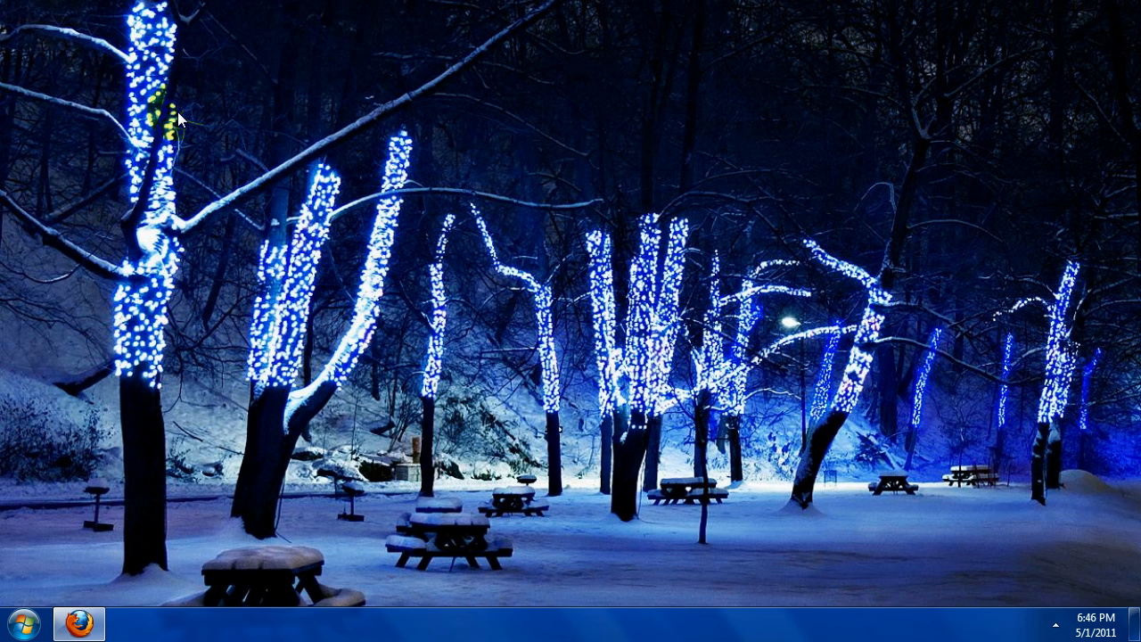
{"action": "mouse_move", "coordinate": [4, 538]}
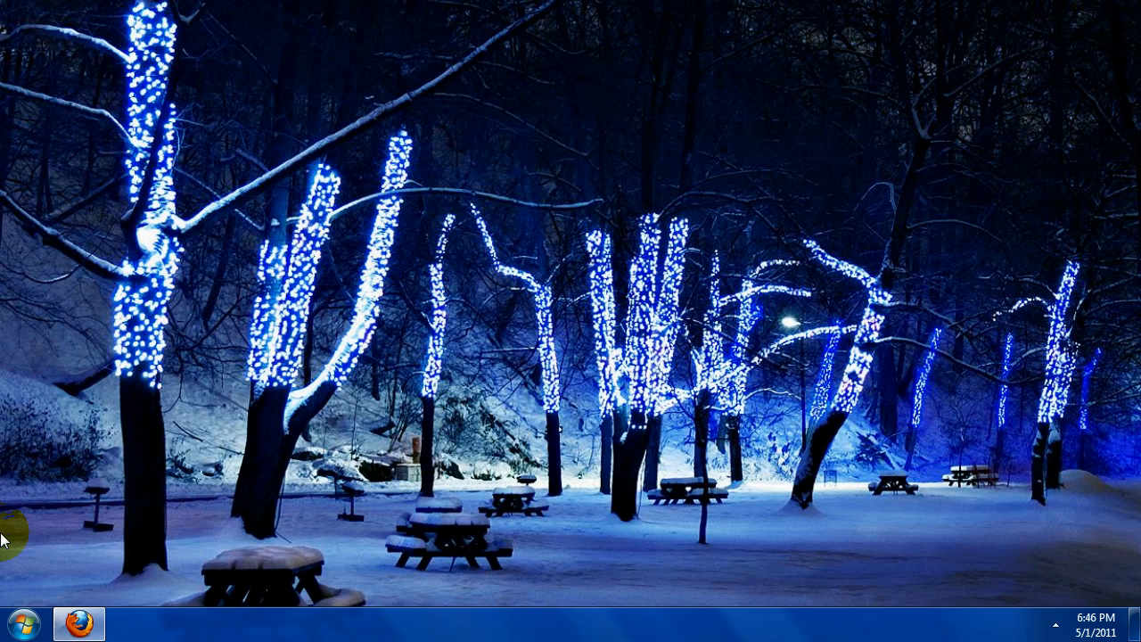
Step: Launch an administrator Command Prompt from the Start menu search for cmd
{"action": "left_click", "coordinate": [22, 624]}
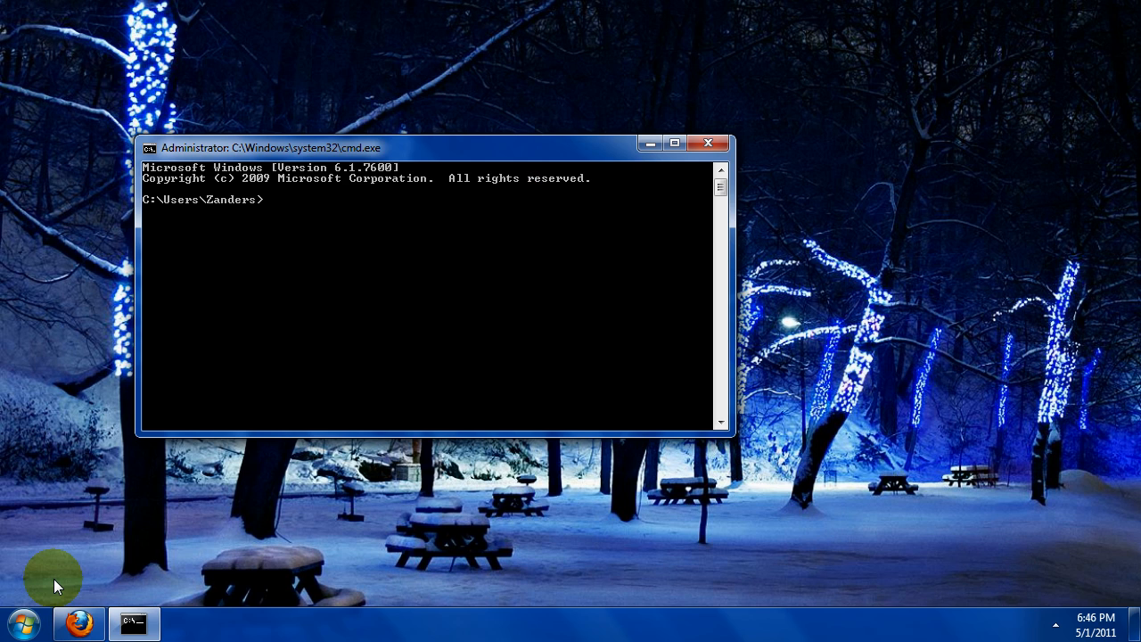
{"action": "left_click", "coordinate": [25, 622]}
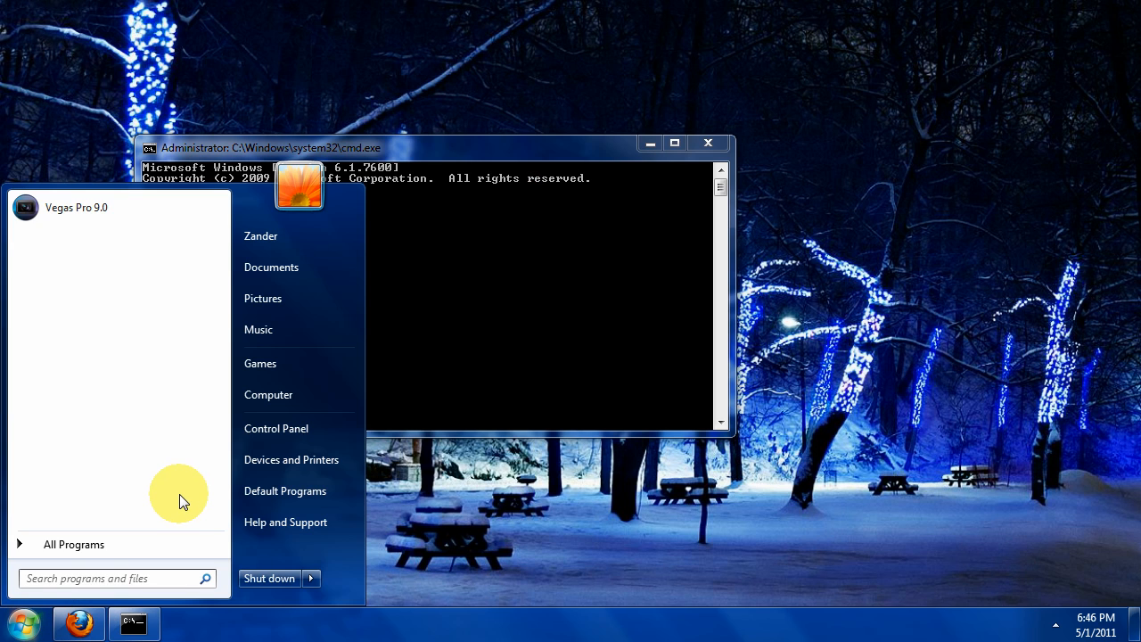
{"action": "mouse_move", "coordinate": [282, 460]}
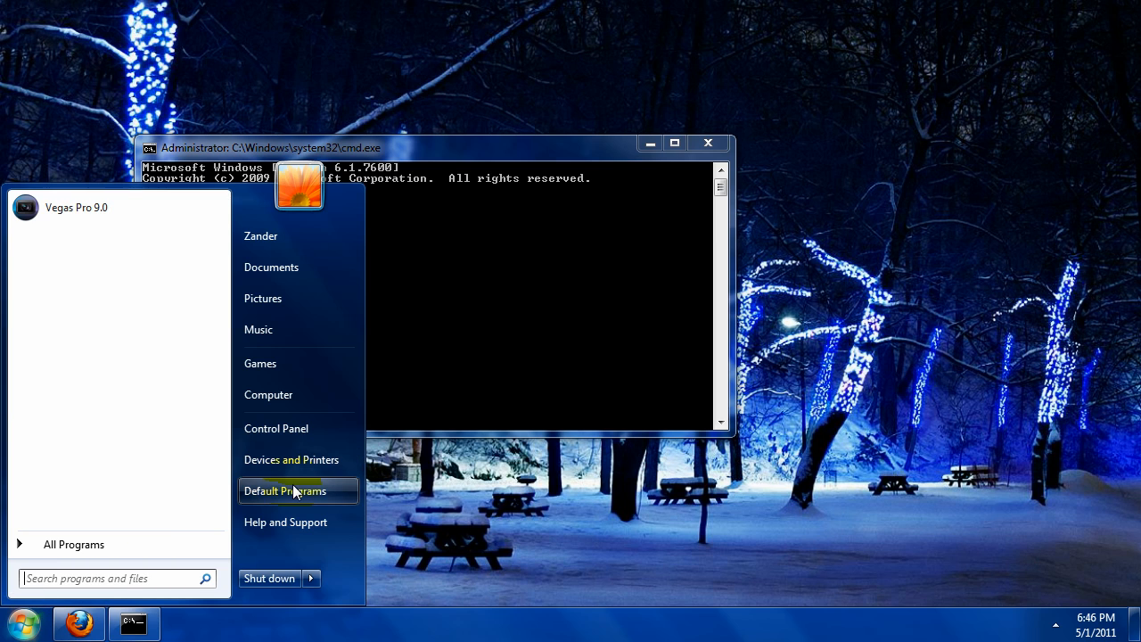
{"action": "mouse_move", "coordinate": [285, 490]}
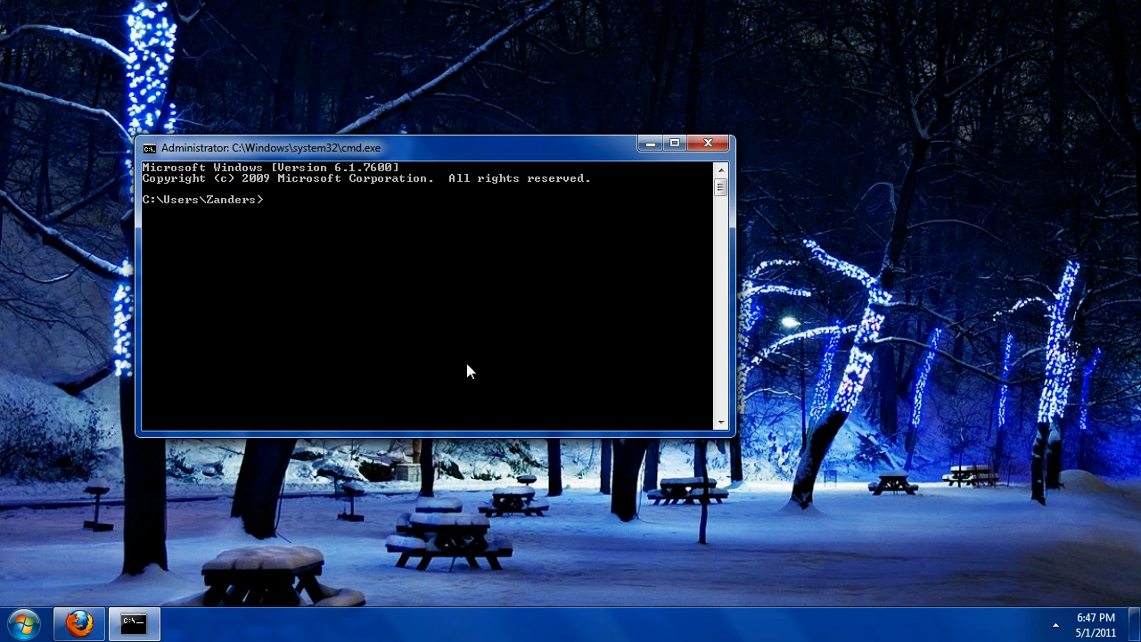
{"action": "mouse_move", "coordinate": [355, 298]}
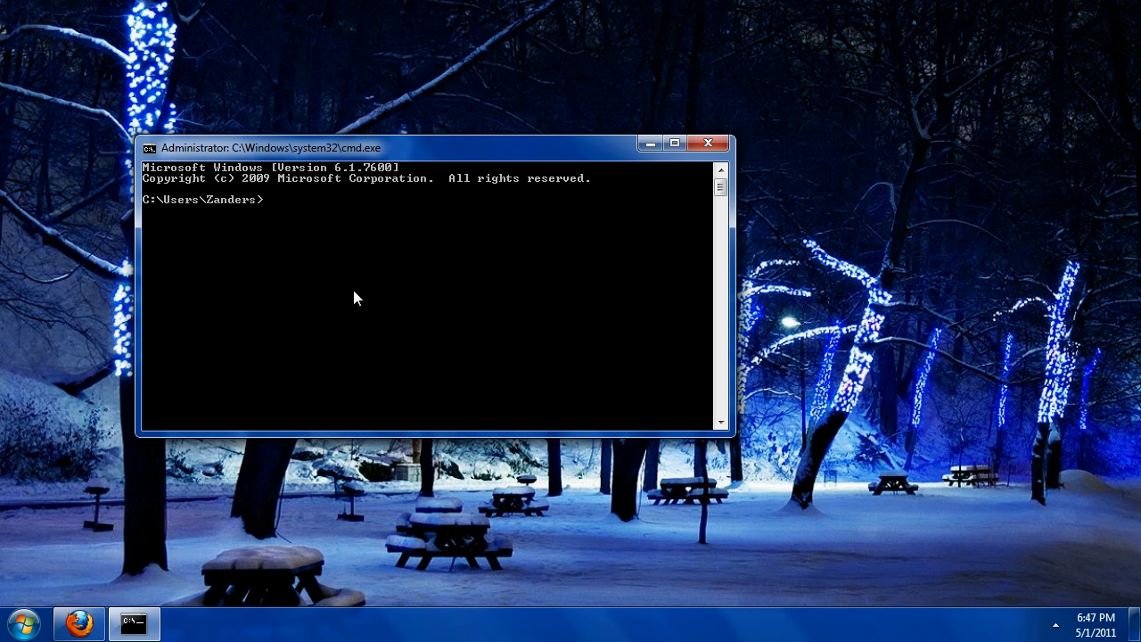
Step: Run ipconfig to list the adapter's IPv4 address, subnet mask and default gateway
{"action": "type", "text": "ipcon"}
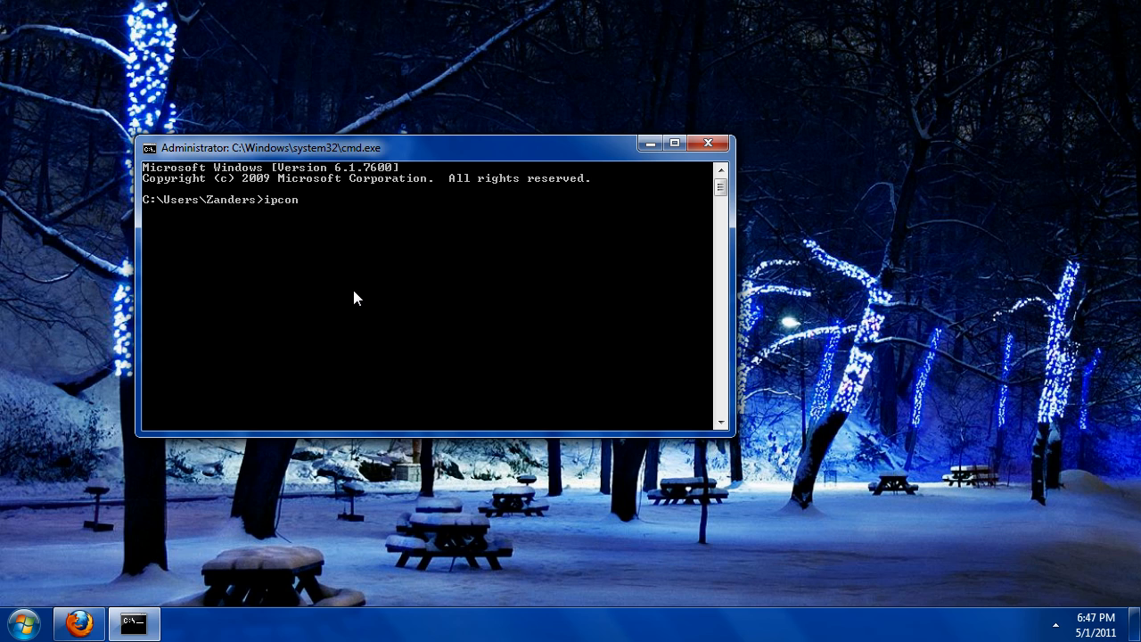
{"action": "type", "text": "fig"}
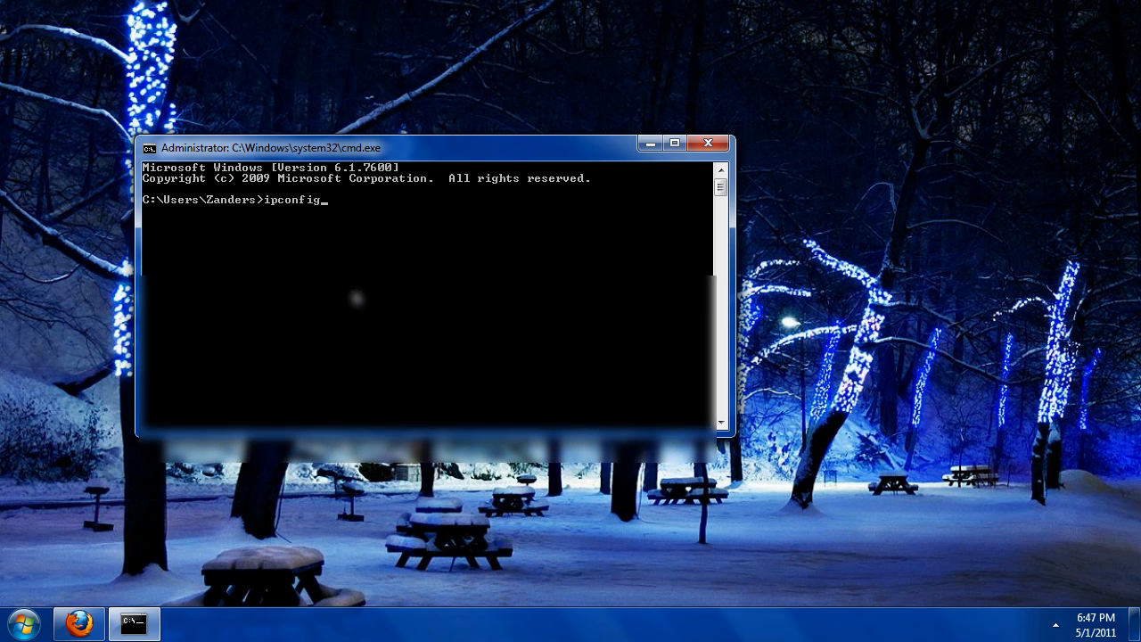
{"action": "key", "text": "Return"}
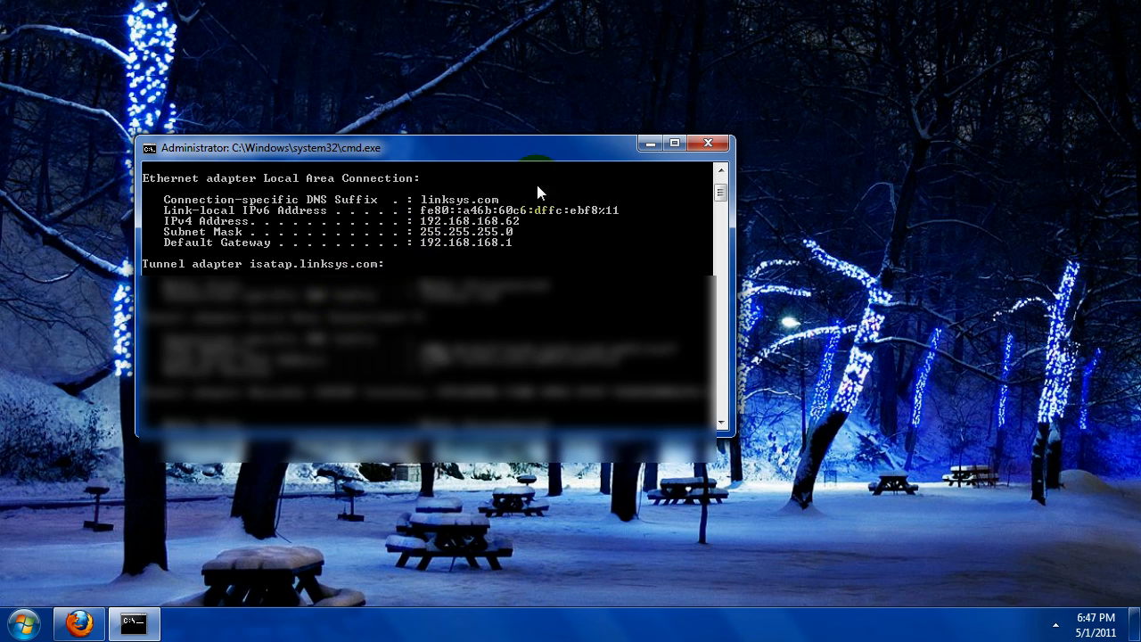
{"action": "mouse_move", "coordinate": [444, 271]}
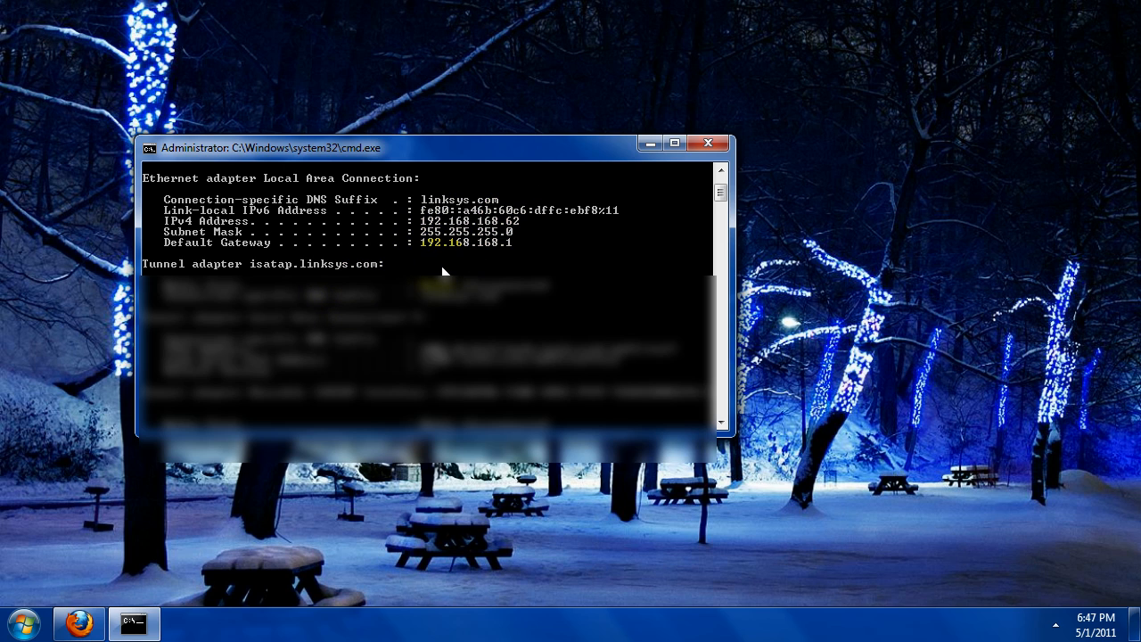
{"action": "mouse_move", "coordinate": [446, 271]}
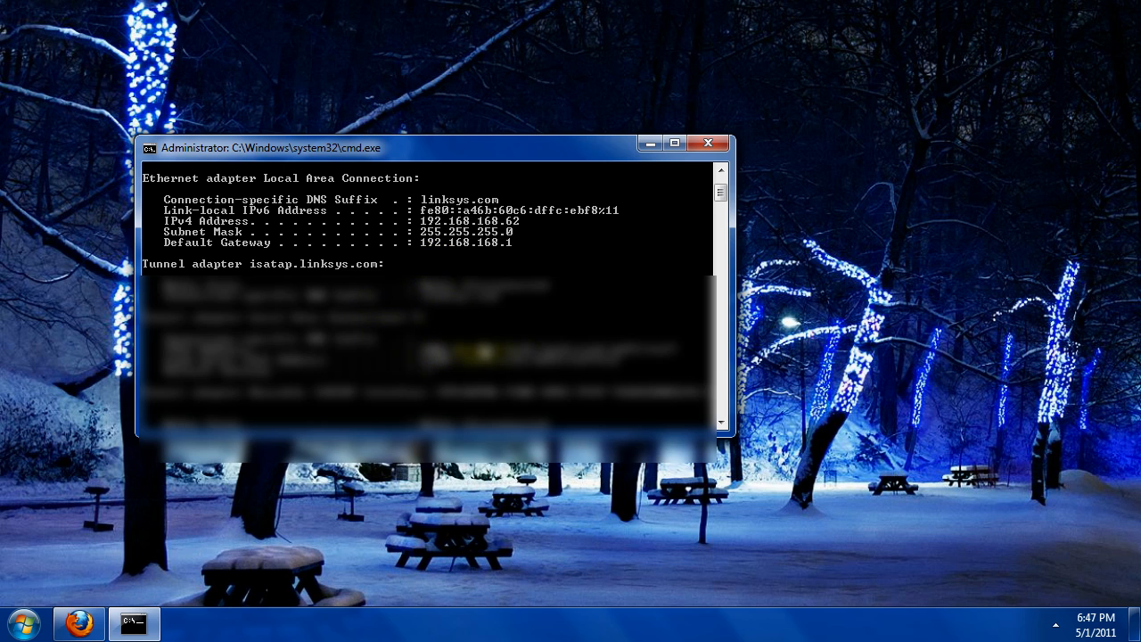
{"action": "mouse_move", "coordinate": [372, 226]}
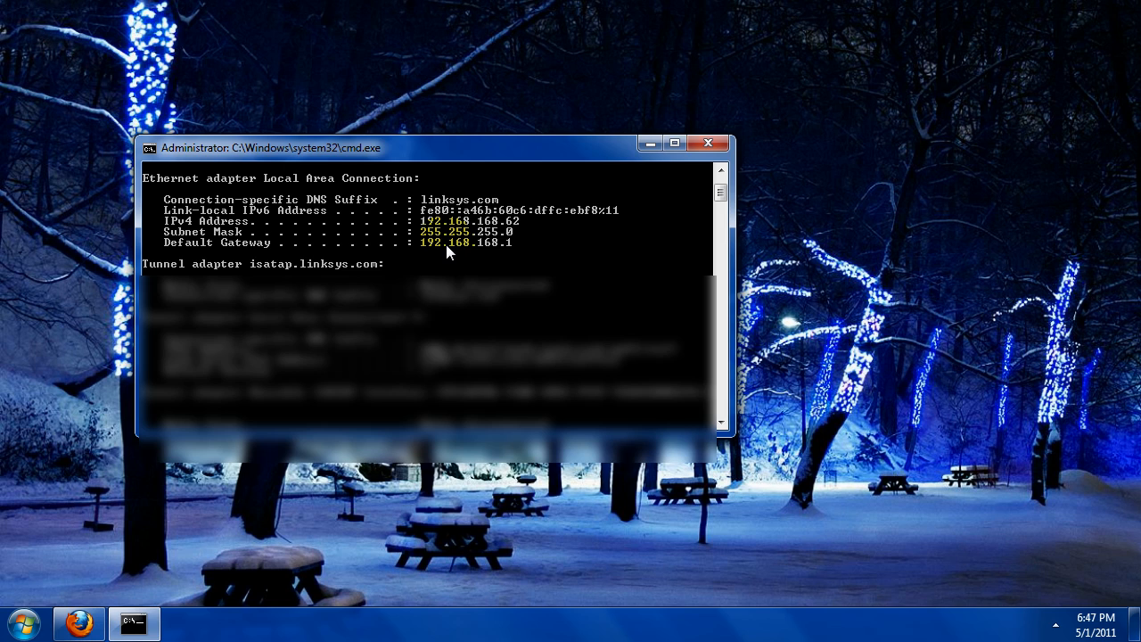
{"action": "mouse_move", "coordinate": [597, 266]}
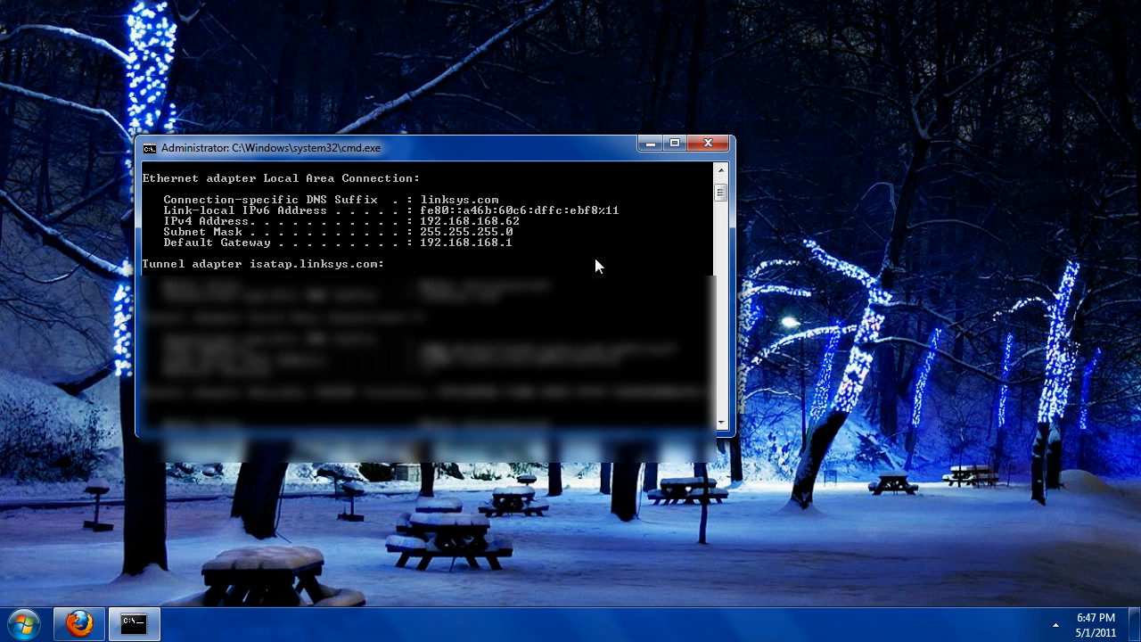